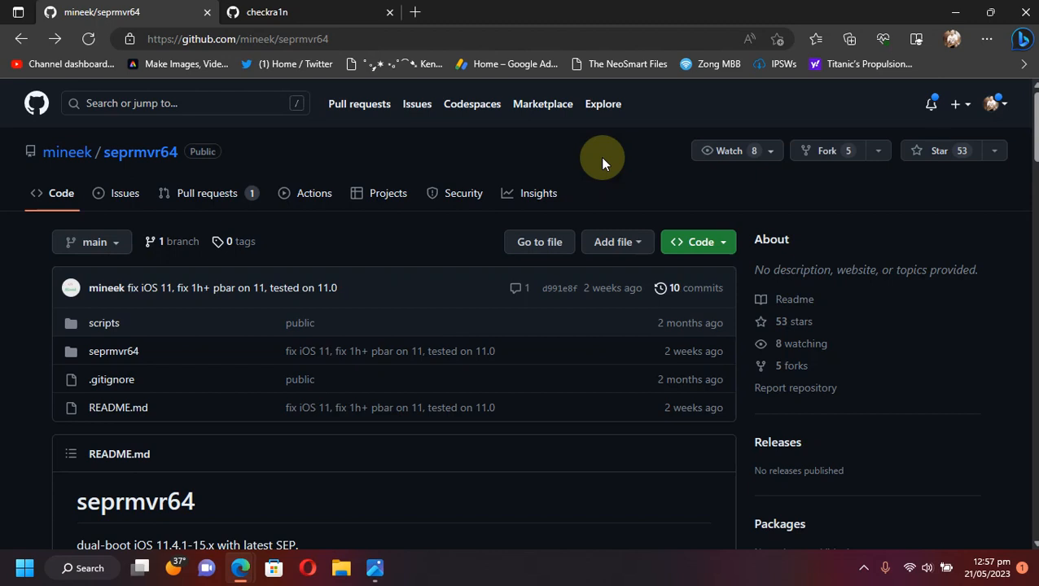
{"action": "mouse_move", "coordinate": [4, 372]}
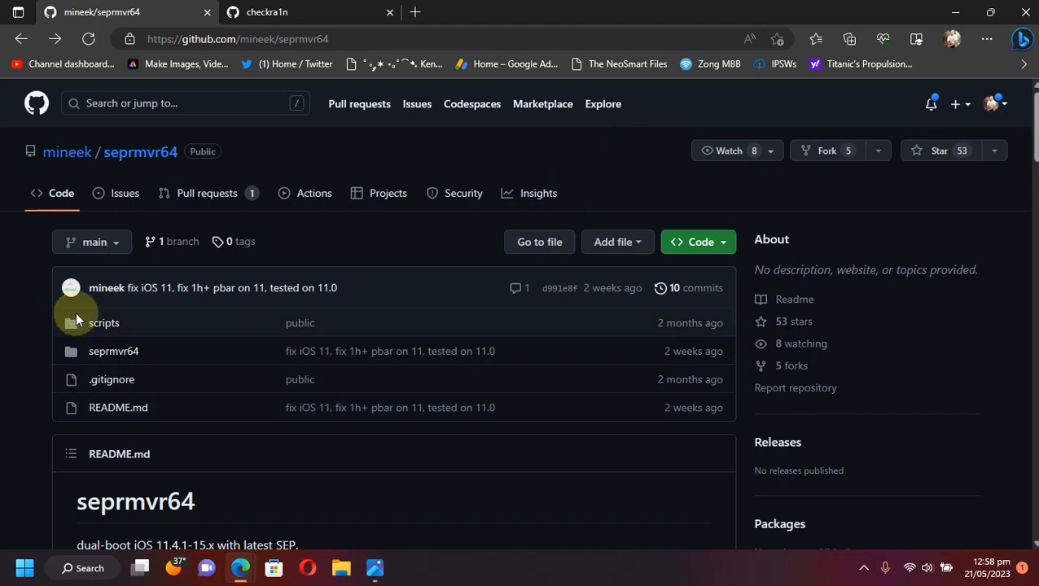
{"action": "mouse_move", "coordinate": [340, 29]}
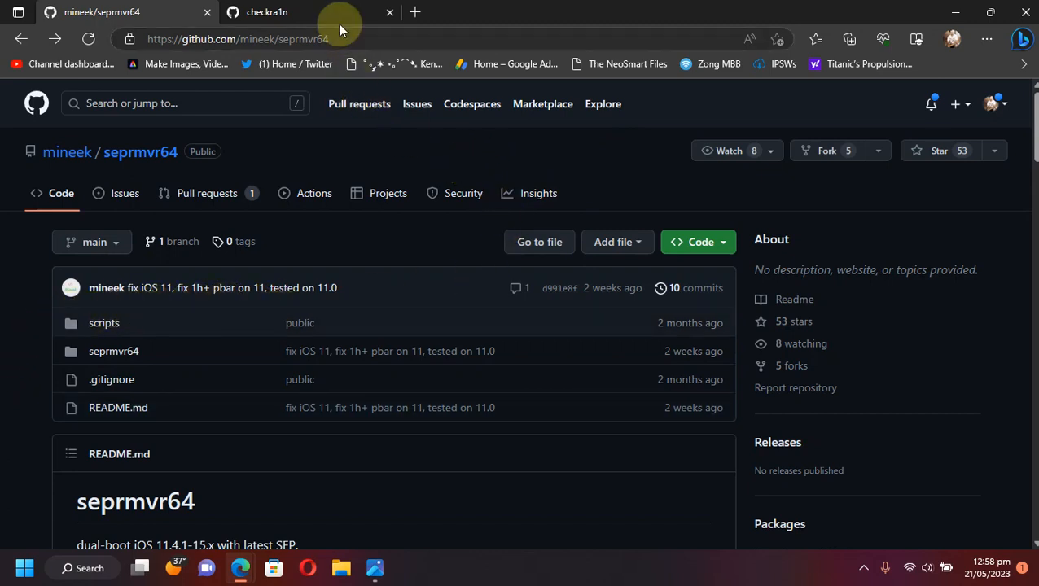
Read through the Discord GitHub bot posts announcing Siguza's new PongoOS:iOS15 commits.
{"action": "left_click", "coordinate": [265, 12]}
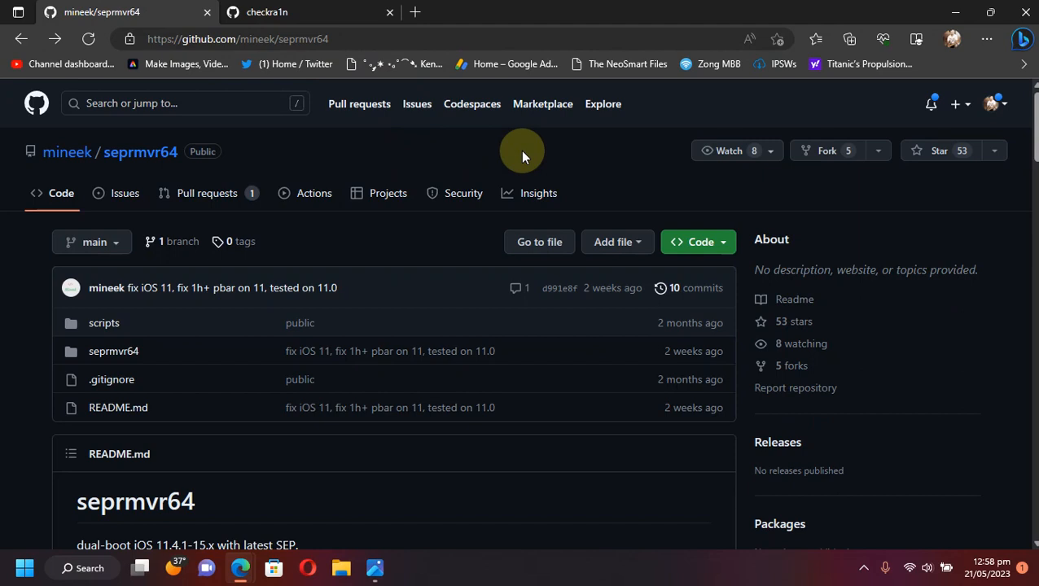
{"action": "mouse_move", "coordinate": [263, 166]}
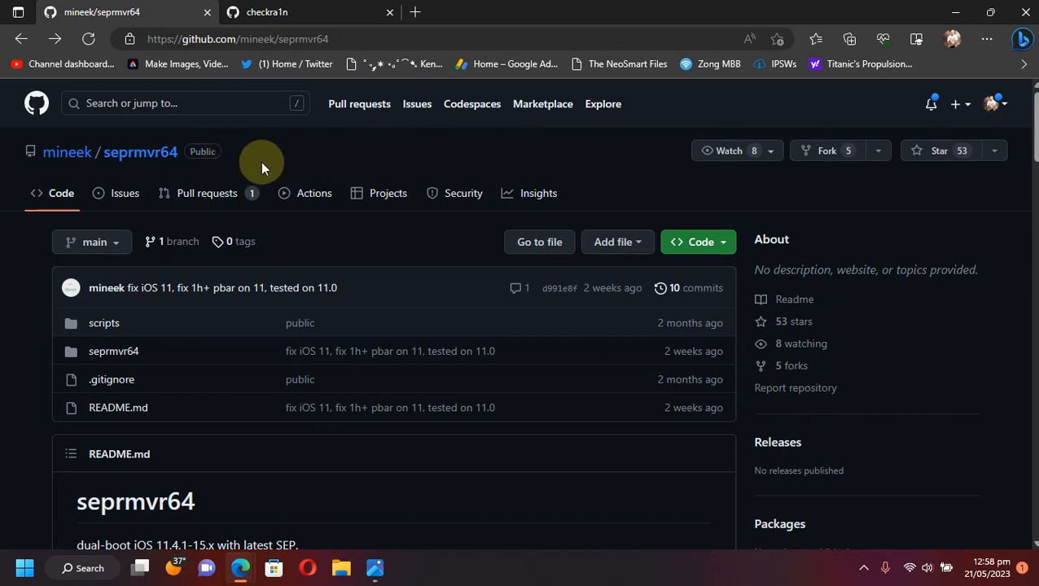
{"action": "mouse_move", "coordinate": [388, 171]}
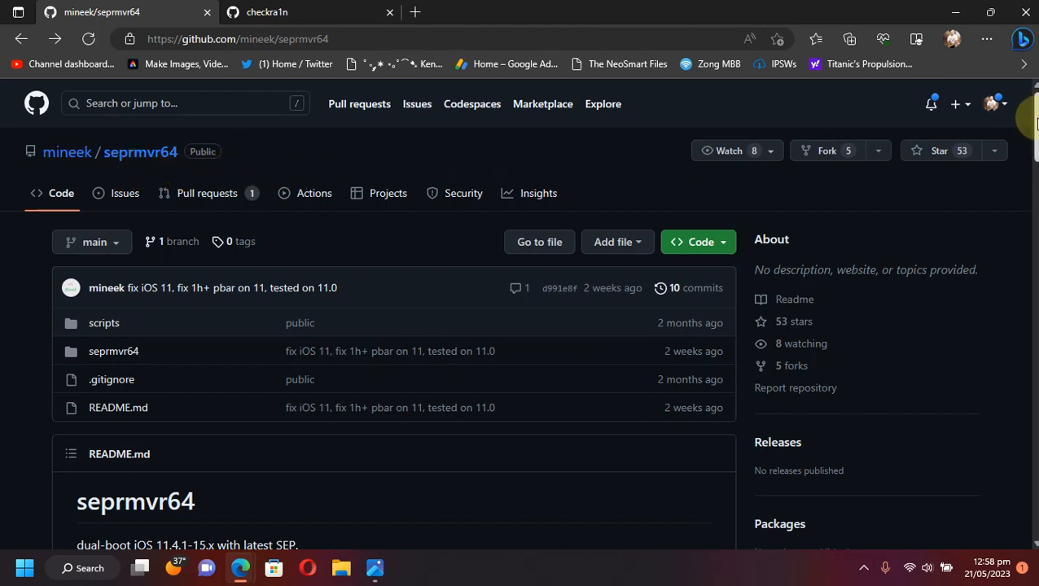
{"action": "mouse_move", "coordinate": [25, 280]}
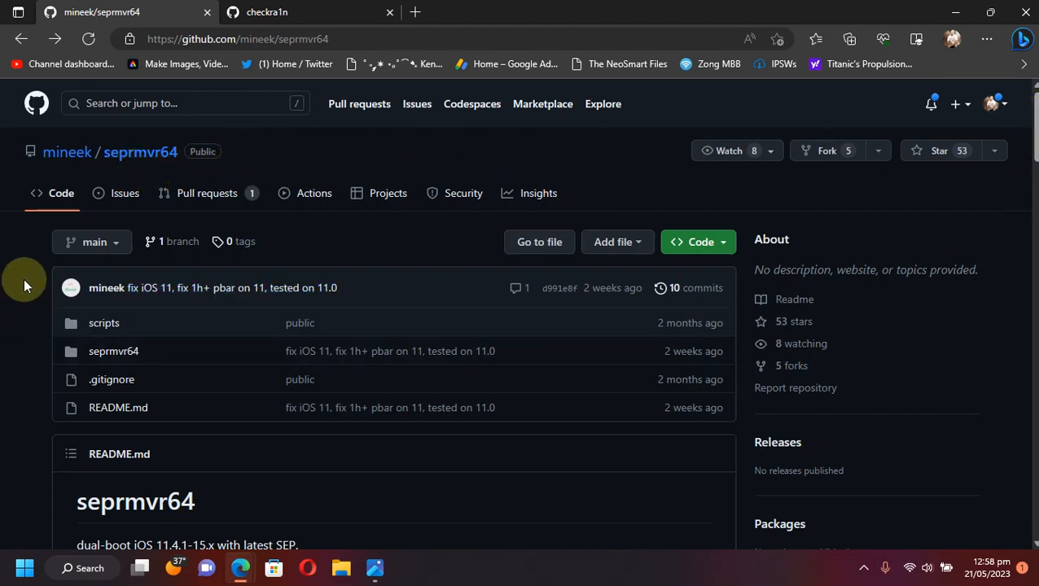
{"action": "mouse_move", "coordinate": [16, 280]}
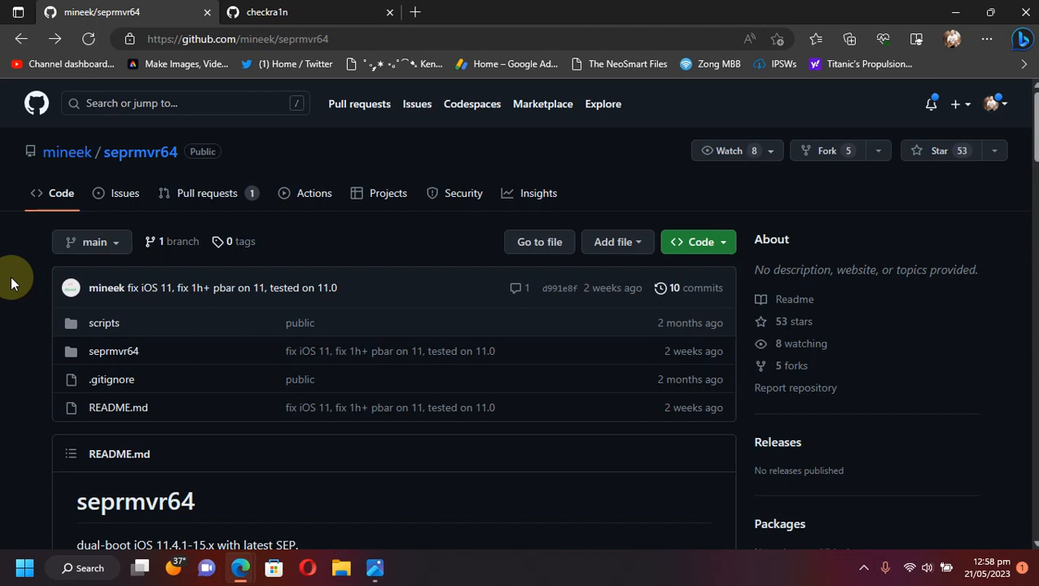
{"action": "mouse_move", "coordinate": [244, 300]}
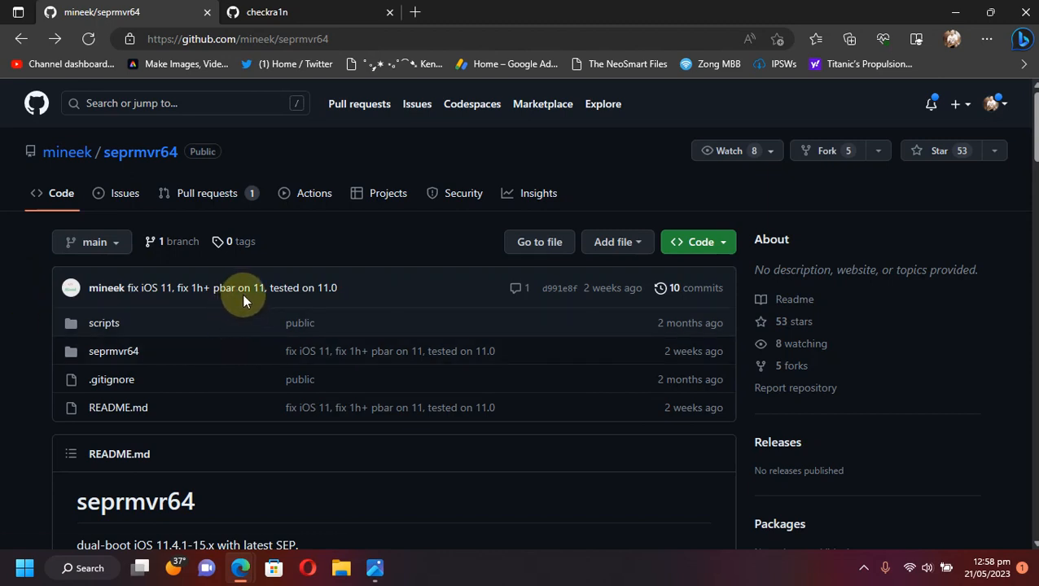
{"action": "mouse_move", "coordinate": [231, 308]}
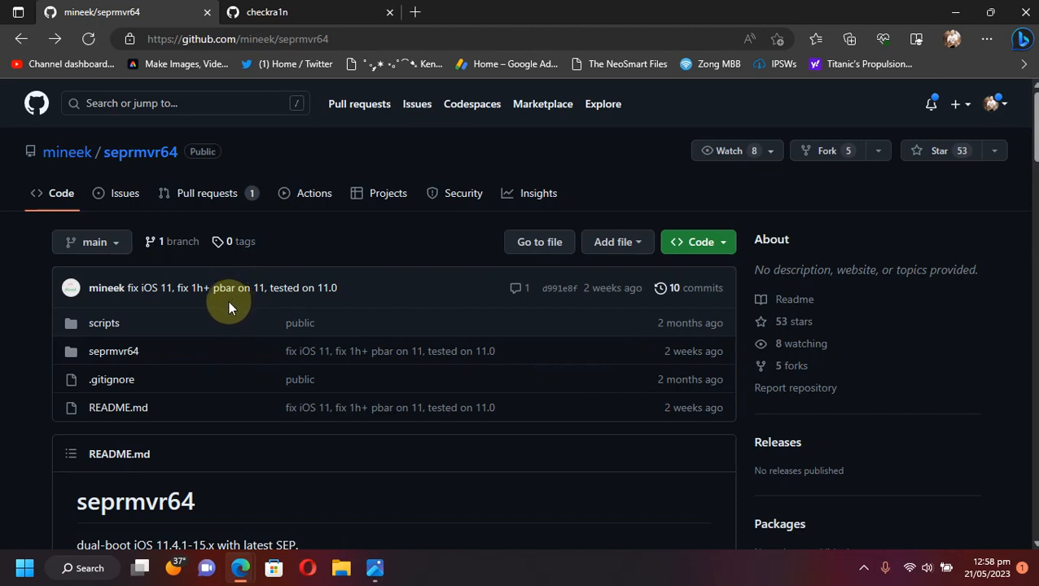
{"action": "mouse_move", "coordinate": [160, 305]}
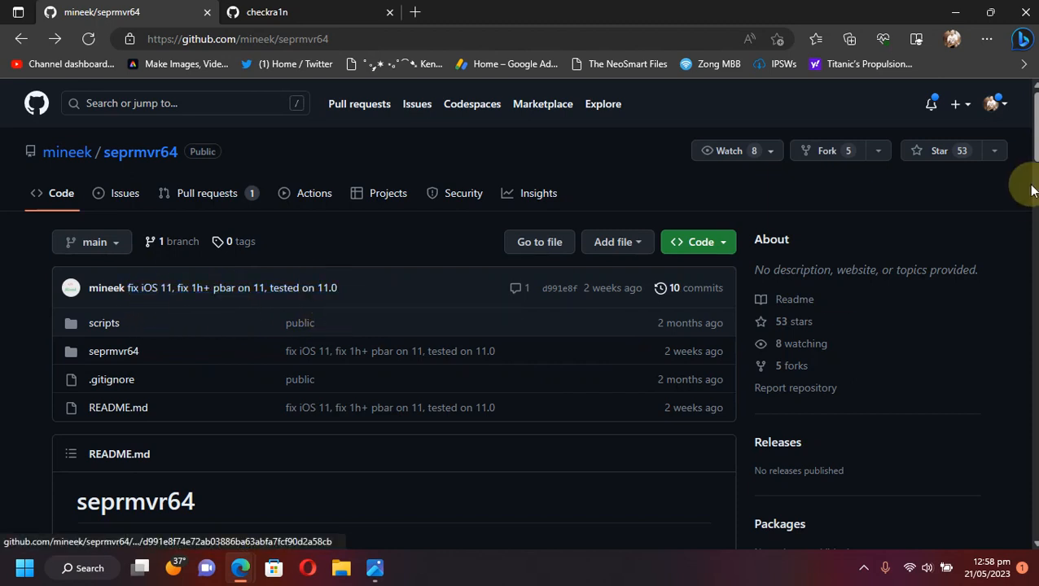
{"action": "scroll", "scroll_direction": "down", "scroll_amount": 3}
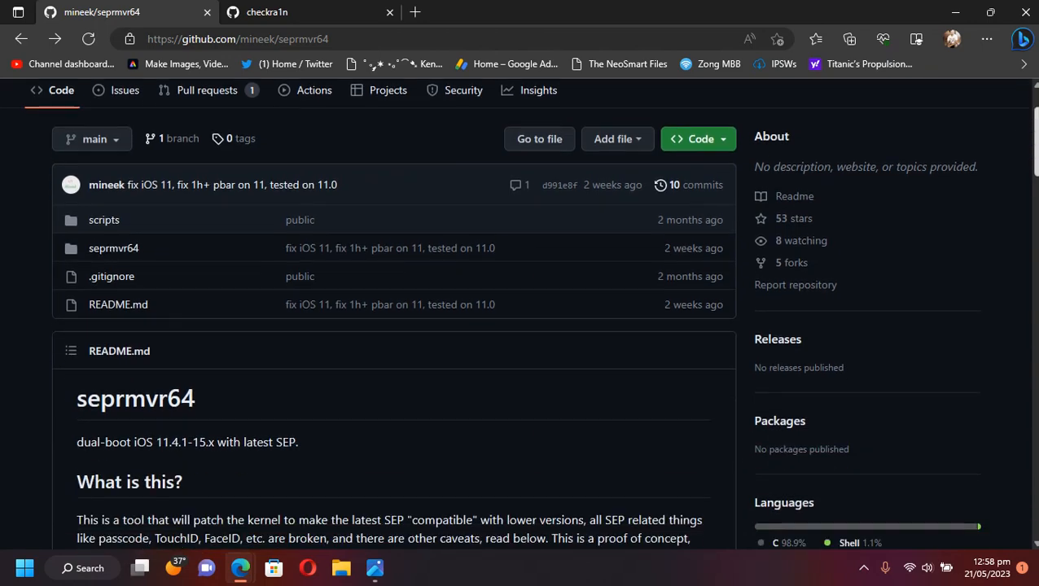
{"action": "scroll", "scroll_direction": "down", "scroll_amount": 3}
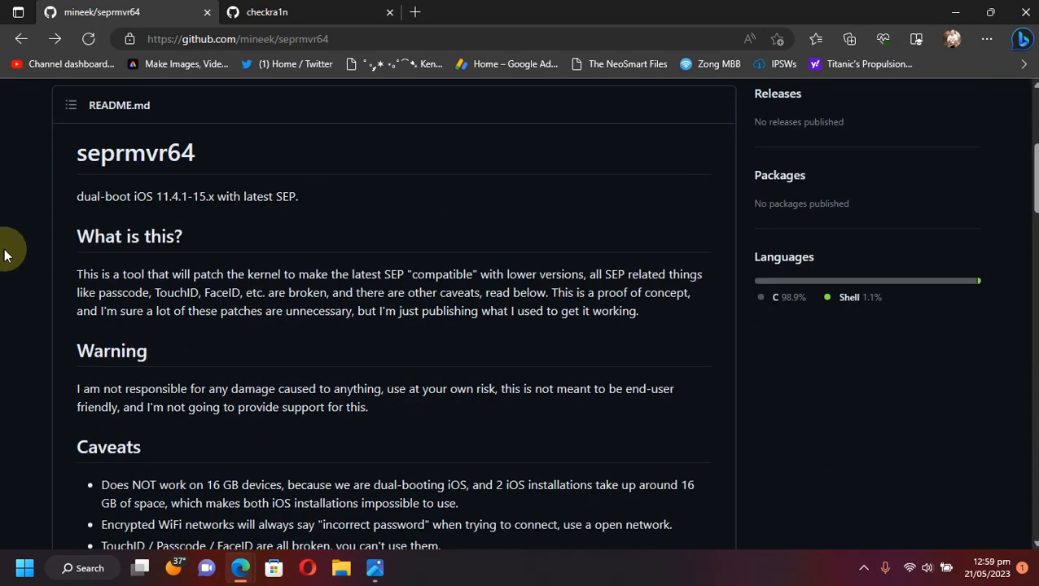
{"action": "scroll", "scroll_direction": "up", "scroll_amount": 3}
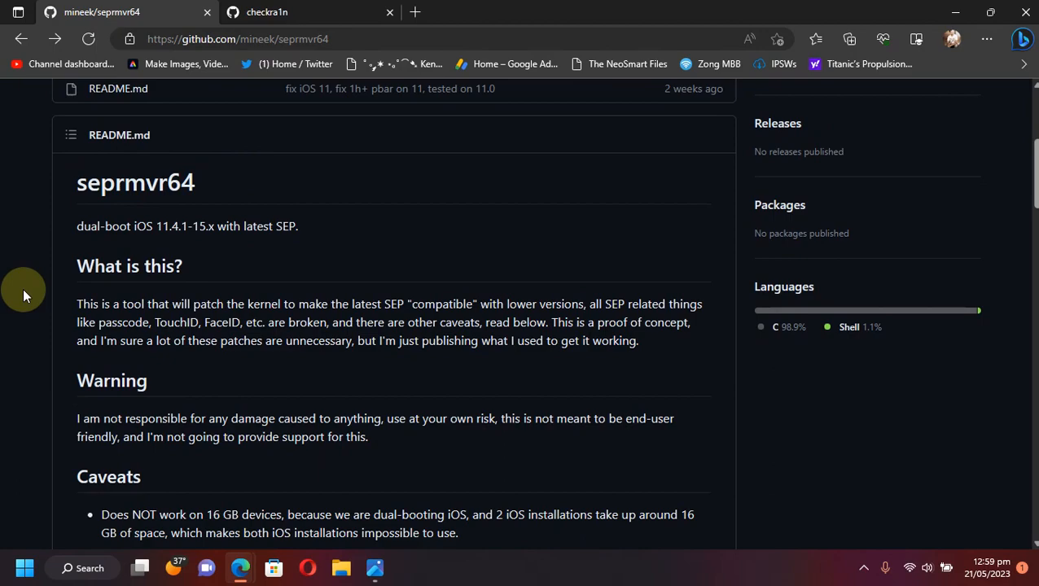
{"action": "scroll", "scroll_direction": "down", "scroll_amount": 3}
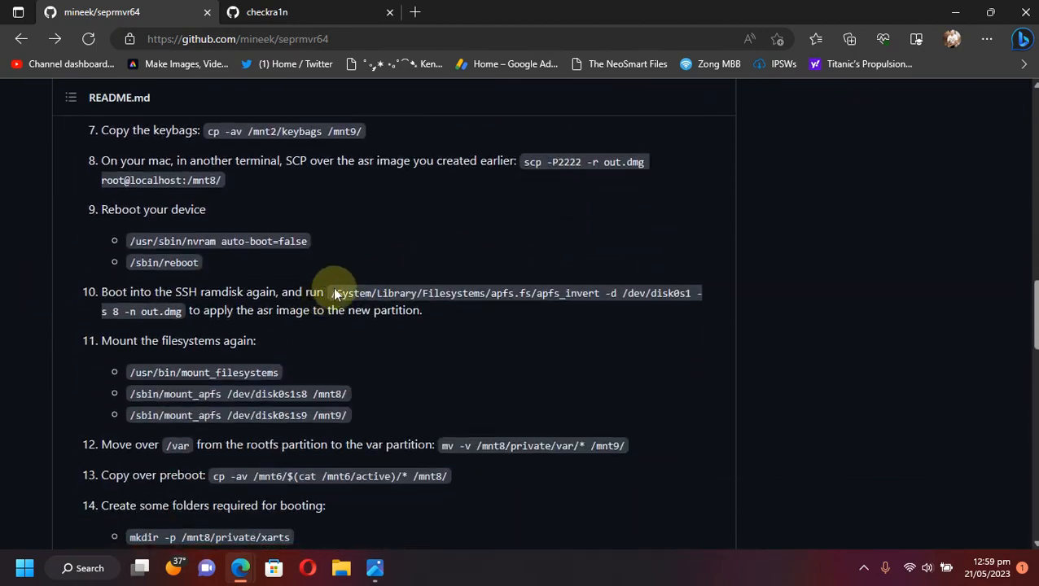
{"action": "scroll", "scroll_direction": "down", "scroll_amount": 3}
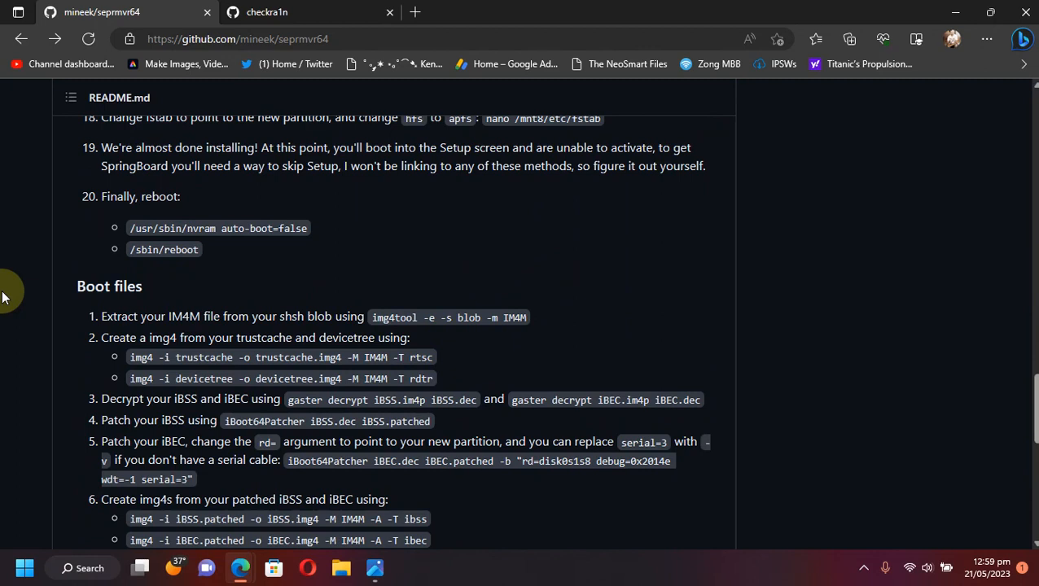
{"action": "scroll", "scroll_direction": "down", "scroll_amount": 3}
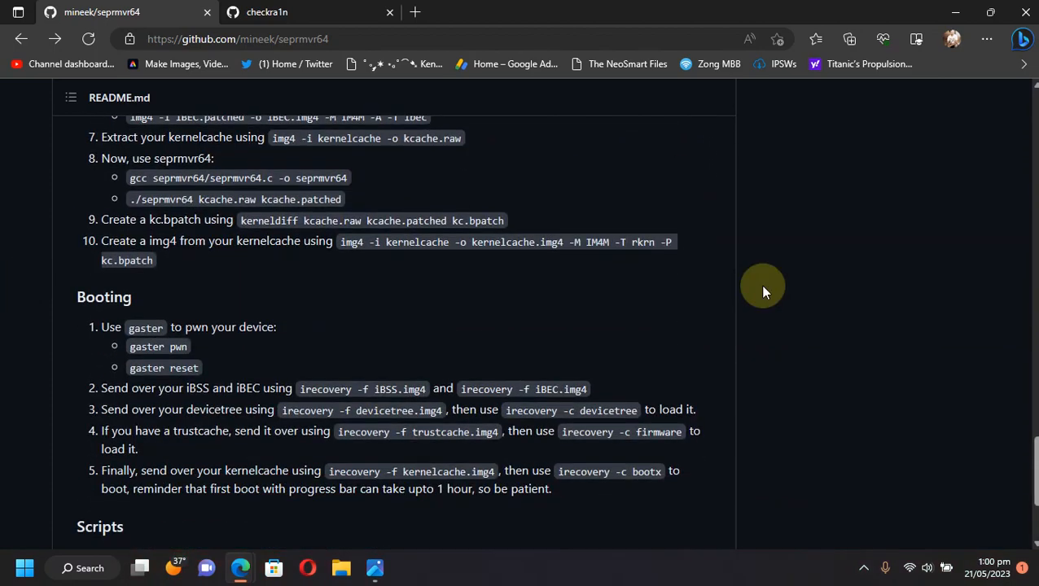
{"action": "scroll", "scroll_direction": "down", "scroll_amount": 3}
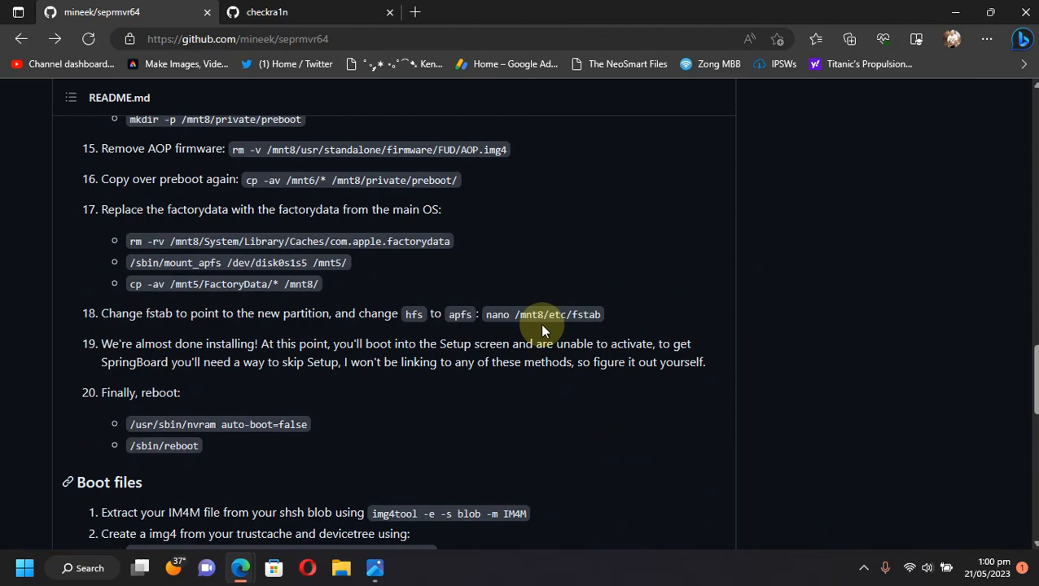
{"action": "scroll", "scroll_direction": "up", "scroll_amount": 3}
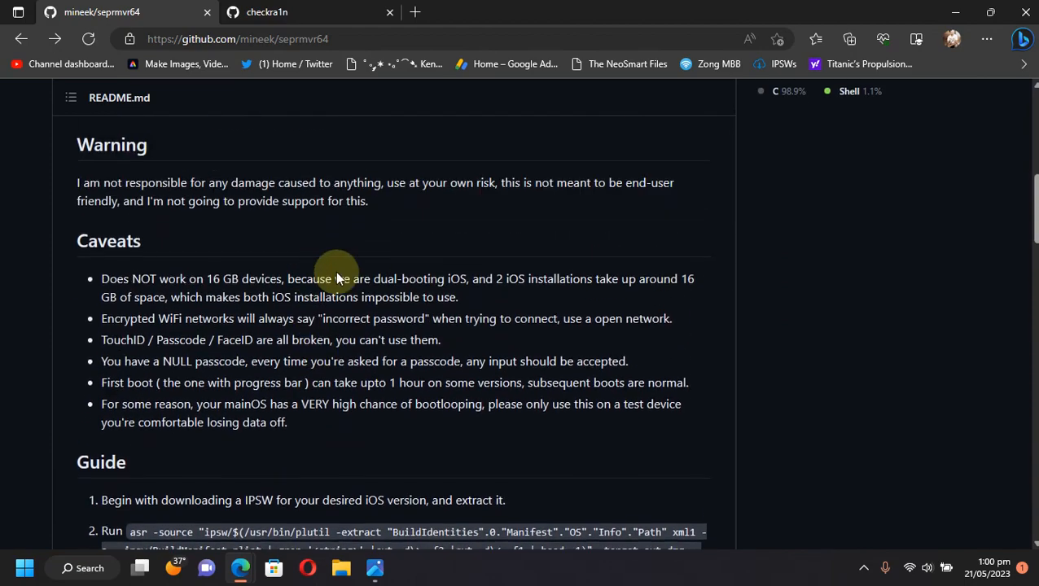
{"action": "scroll", "scroll_direction": "up", "scroll_amount": 3}
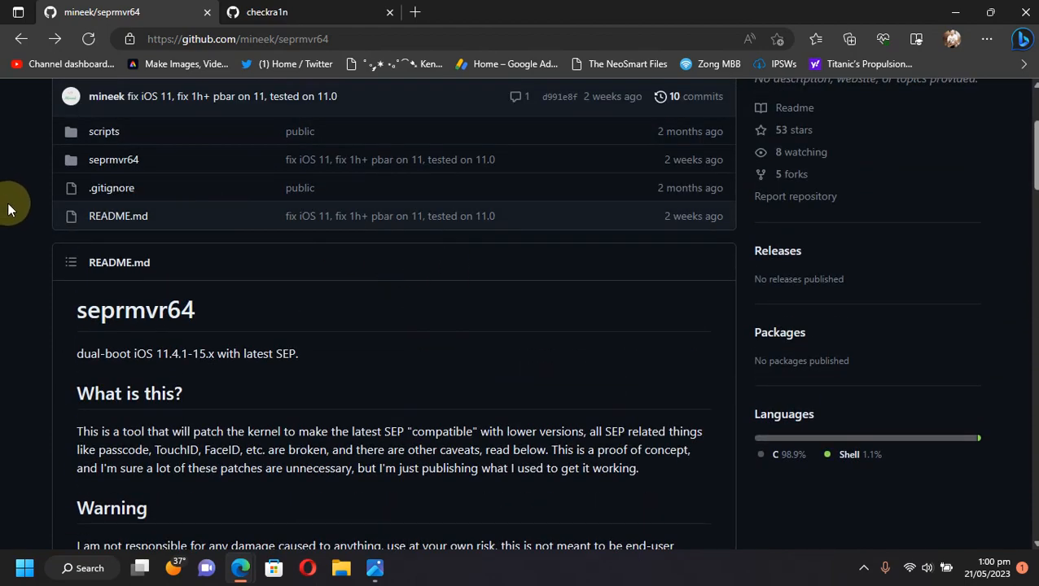
{"action": "scroll", "scroll_direction": "down", "scroll_amount": 3}
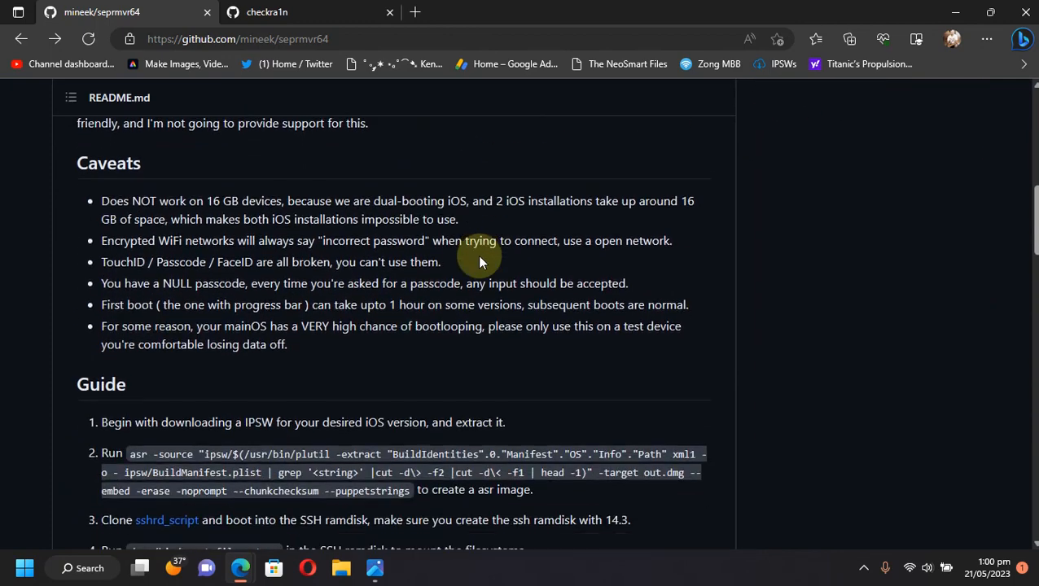
{"action": "scroll", "scroll_direction": "down", "scroll_amount": 3}
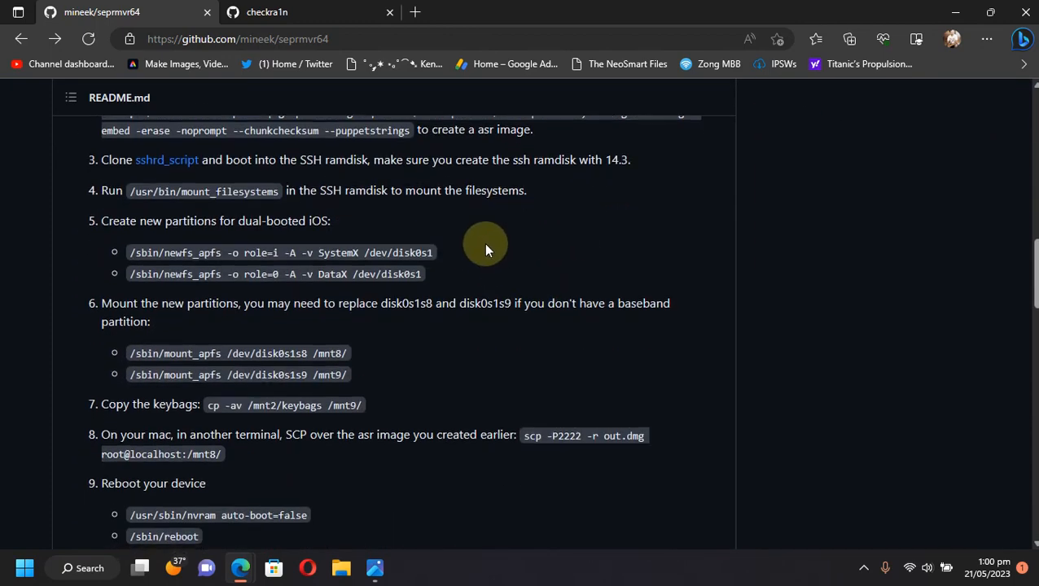
Finish reviewing the commit announcements and switch to the checkra1n organization page.
{"action": "scroll", "scroll_direction": "down", "scroll_amount": 3}
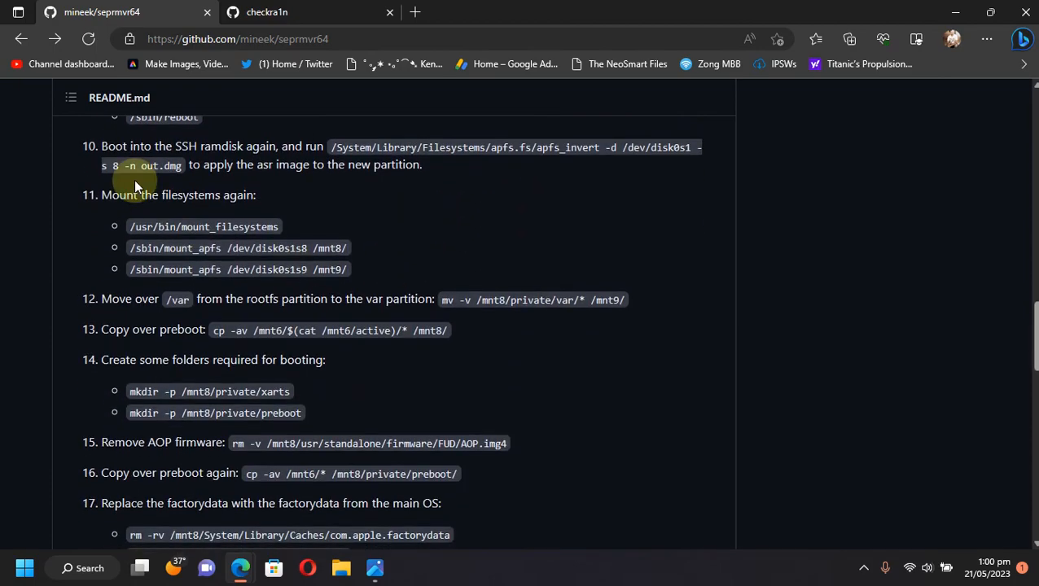
{"action": "scroll", "scroll_direction": "down", "scroll_amount": 3}
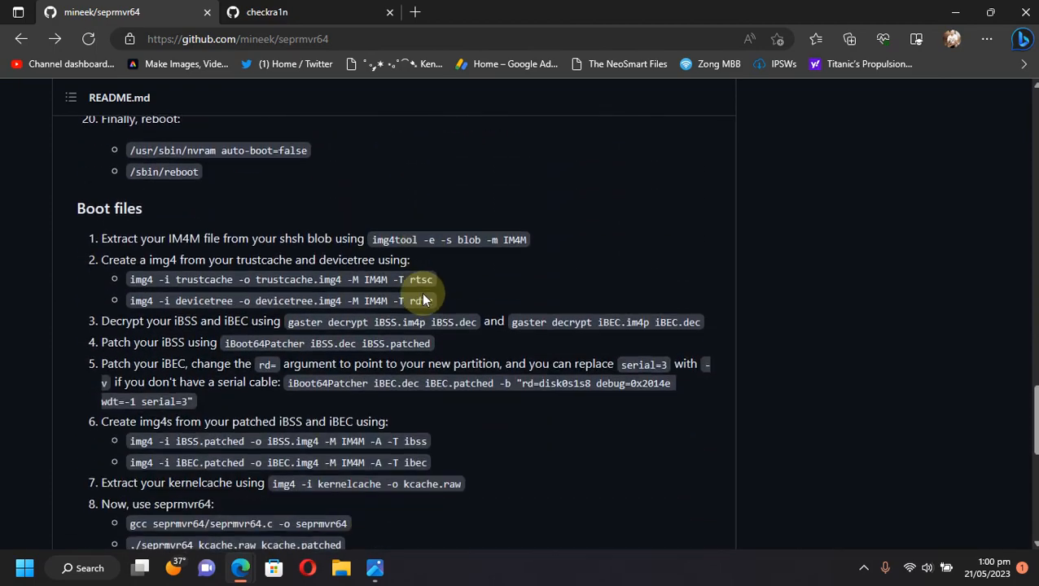
{"action": "scroll", "scroll_direction": "up", "scroll_amount": 3}
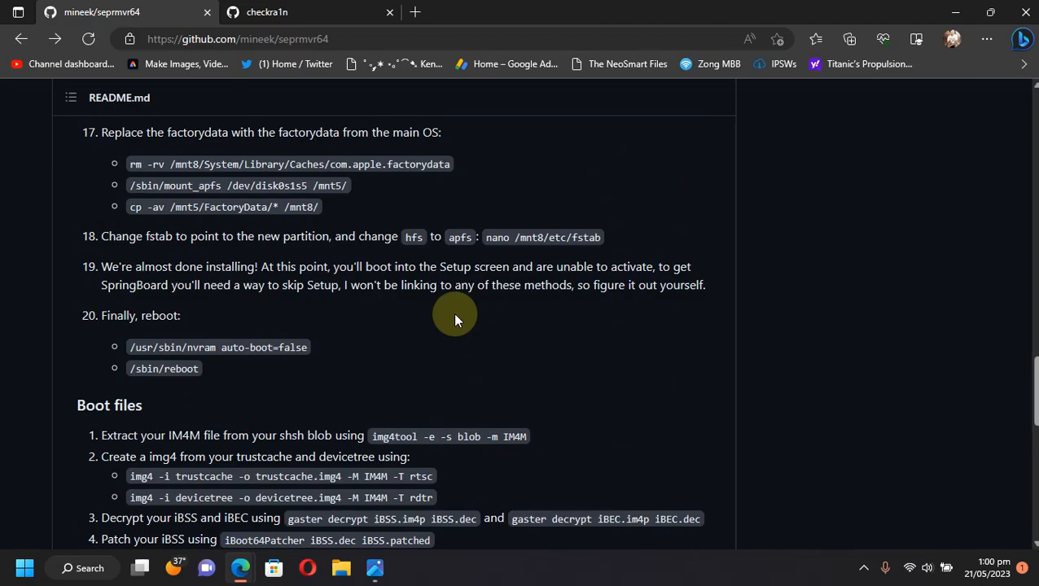
{"action": "scroll", "scroll_direction": "up", "scroll_amount": 3}
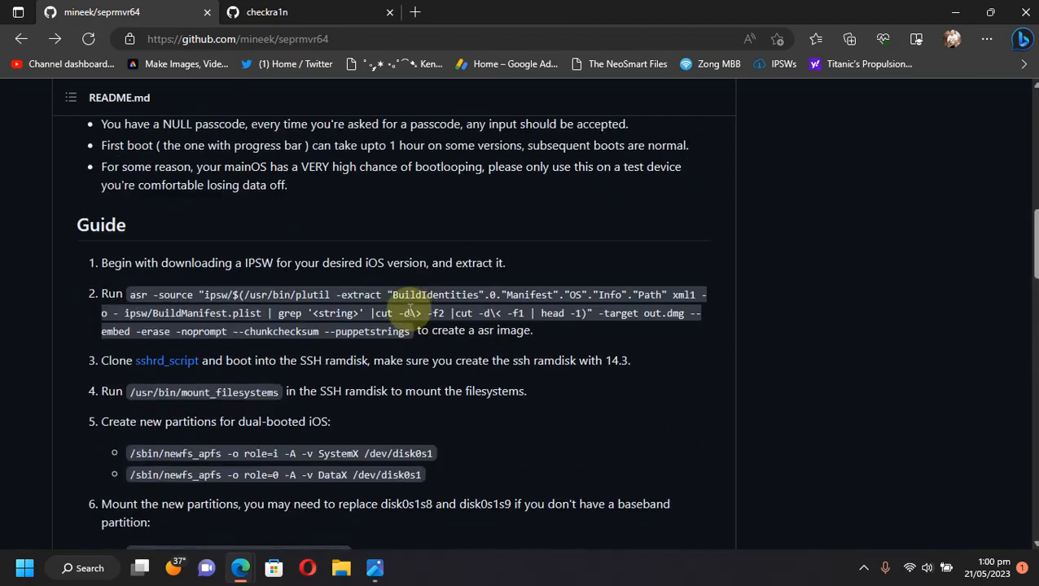
{"action": "scroll", "scroll_direction": "down", "scroll_amount": 3}
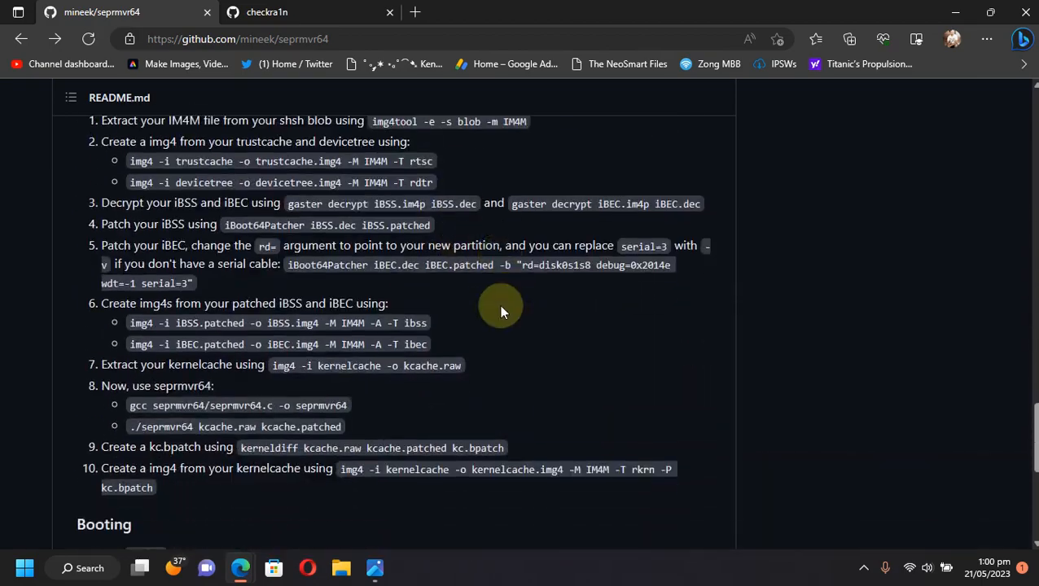
{"action": "scroll", "scroll_direction": "up", "scroll_amount": 3}
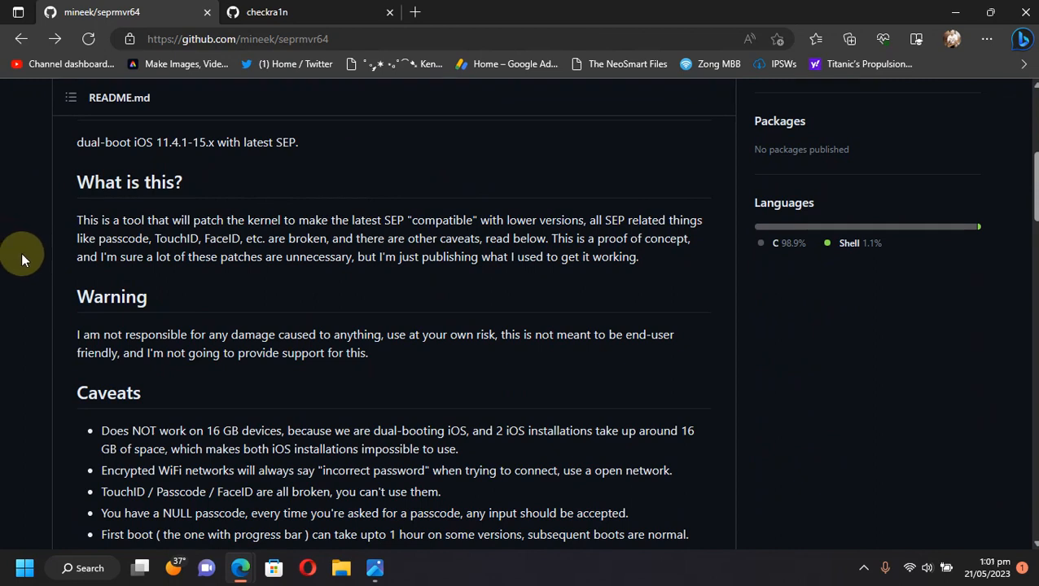
{"action": "scroll", "scroll_direction": "up", "scroll_amount": 3}
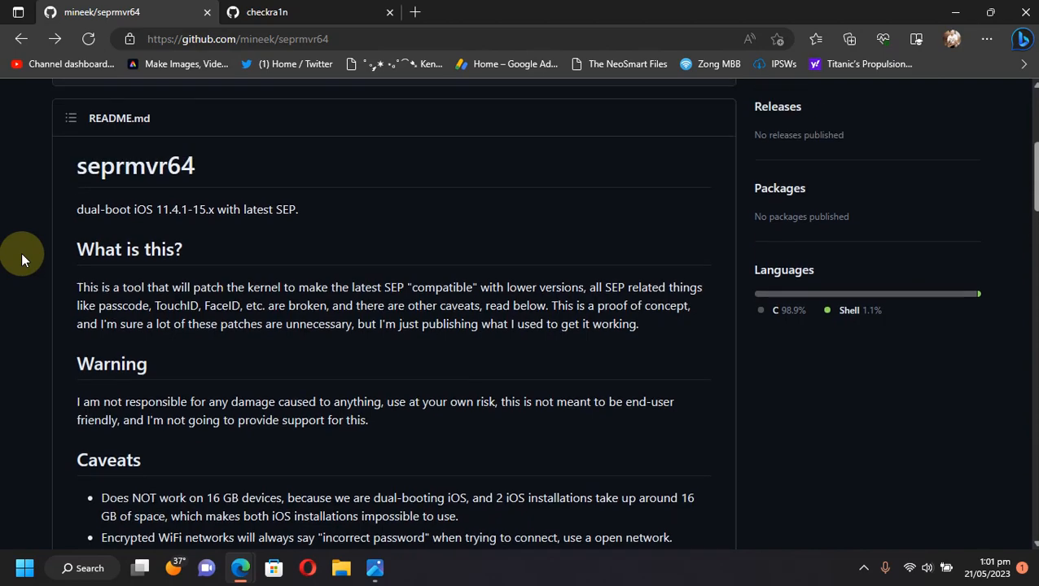
{"action": "scroll", "scroll_direction": "up", "scroll_amount": 3}
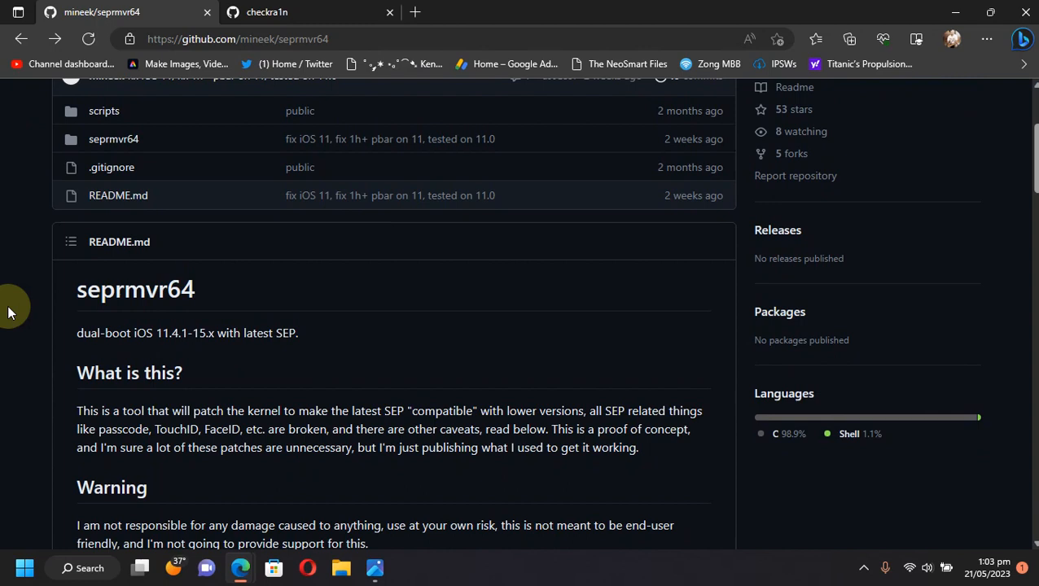
{"action": "mouse_move", "coordinate": [3, 306]}
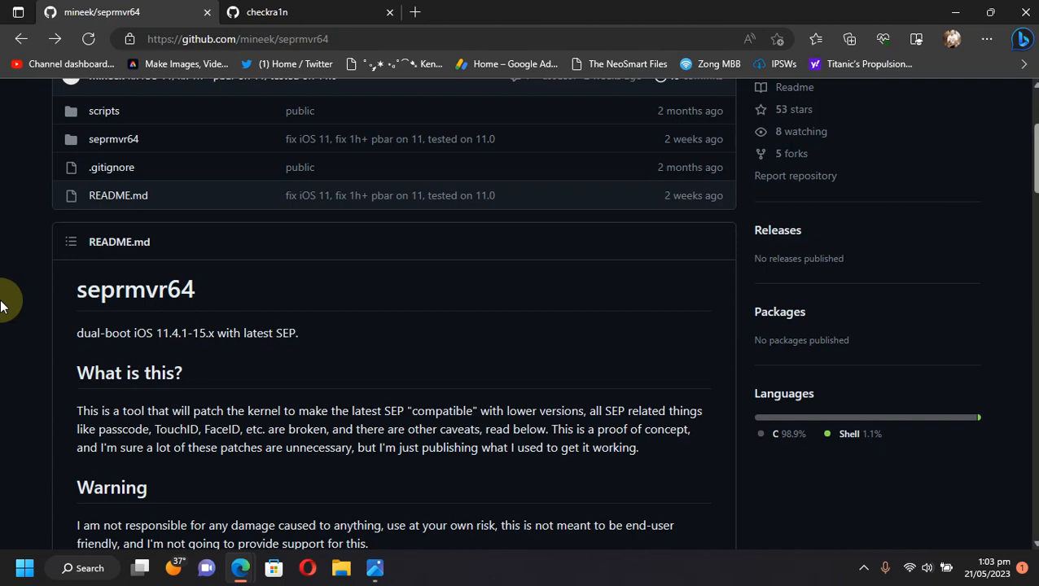
{"action": "left_click", "coordinate": [310, 11]}
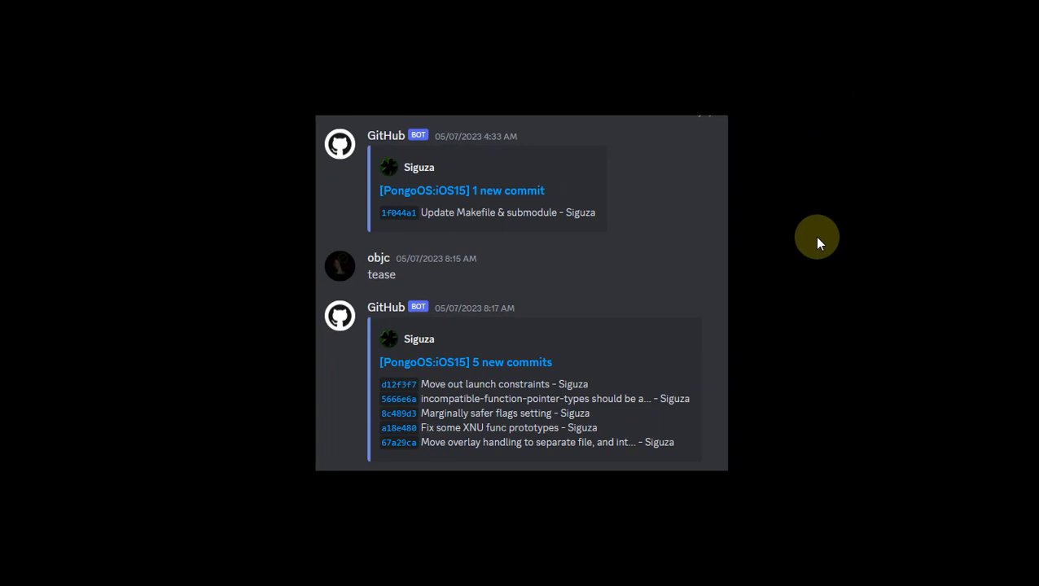
{"action": "mouse_move", "coordinate": [440, 399]}
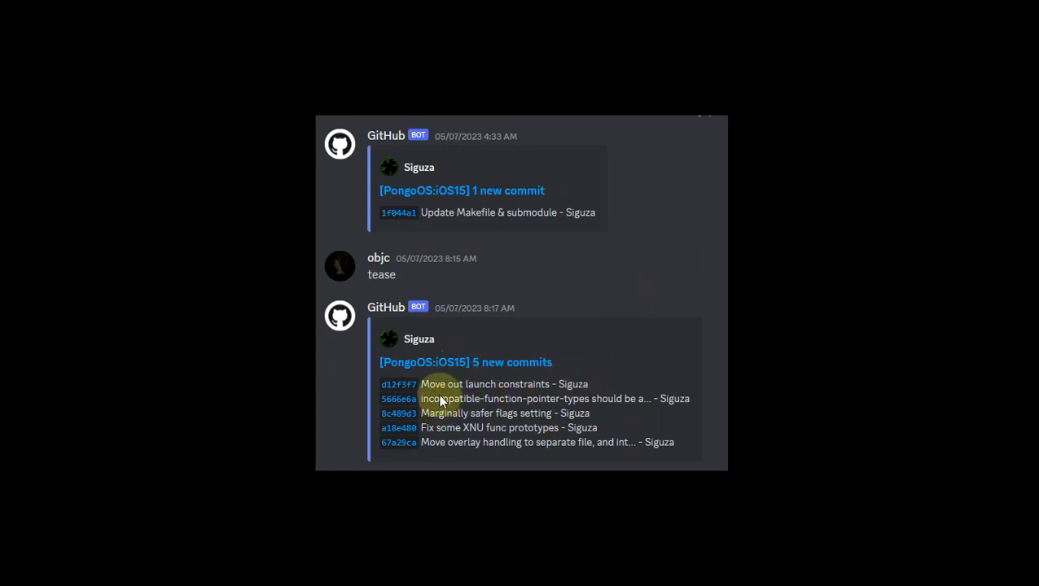
{"action": "mouse_move", "coordinate": [727, 336]}
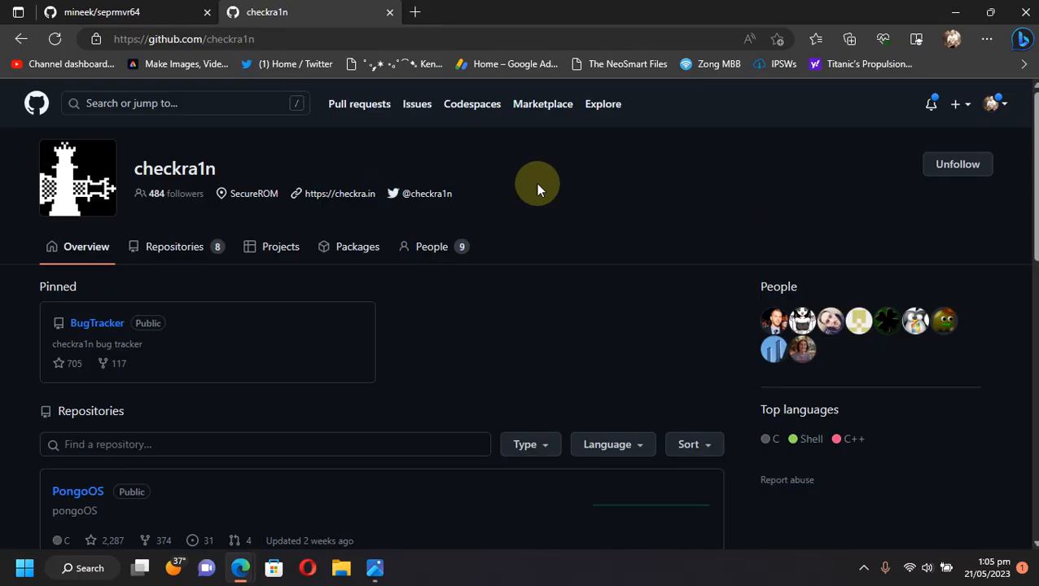
{"action": "mouse_move", "coordinate": [399, 153]}
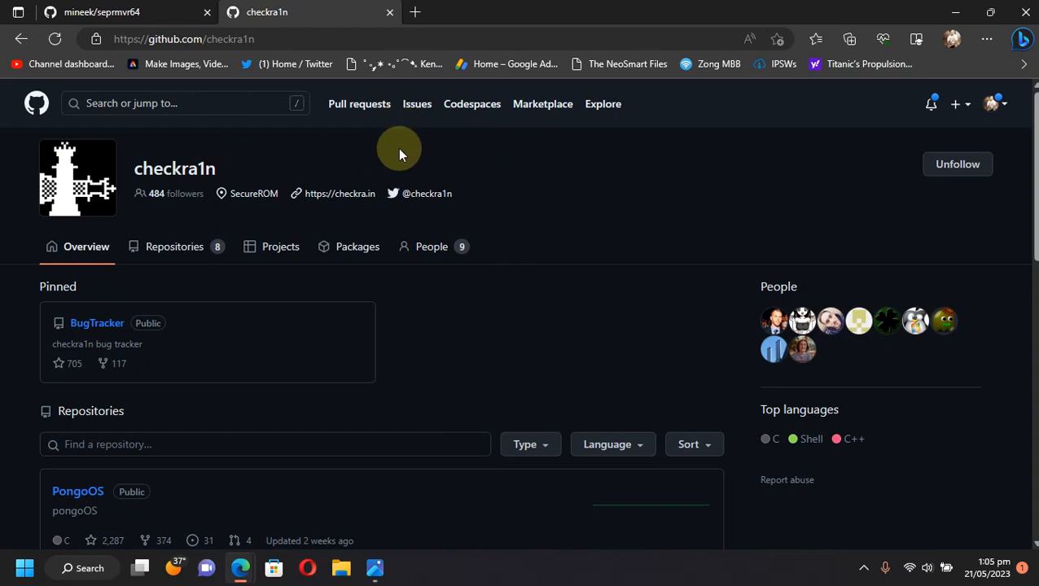
{"action": "scroll", "scroll_direction": "down", "scroll_amount": 3}
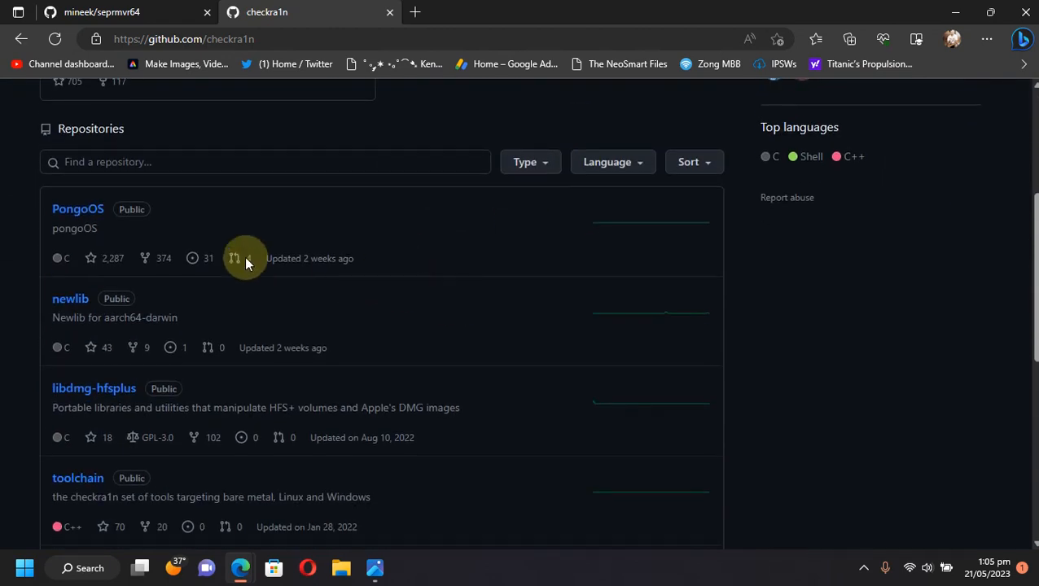
{"action": "mouse_move", "coordinate": [329, 318]}
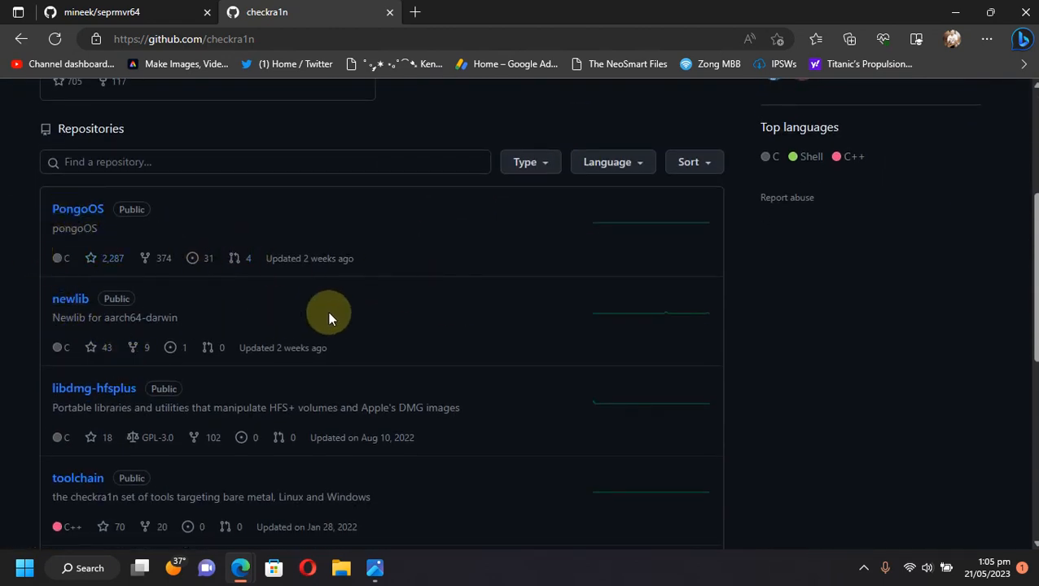
{"action": "mouse_move", "coordinate": [359, 271]}
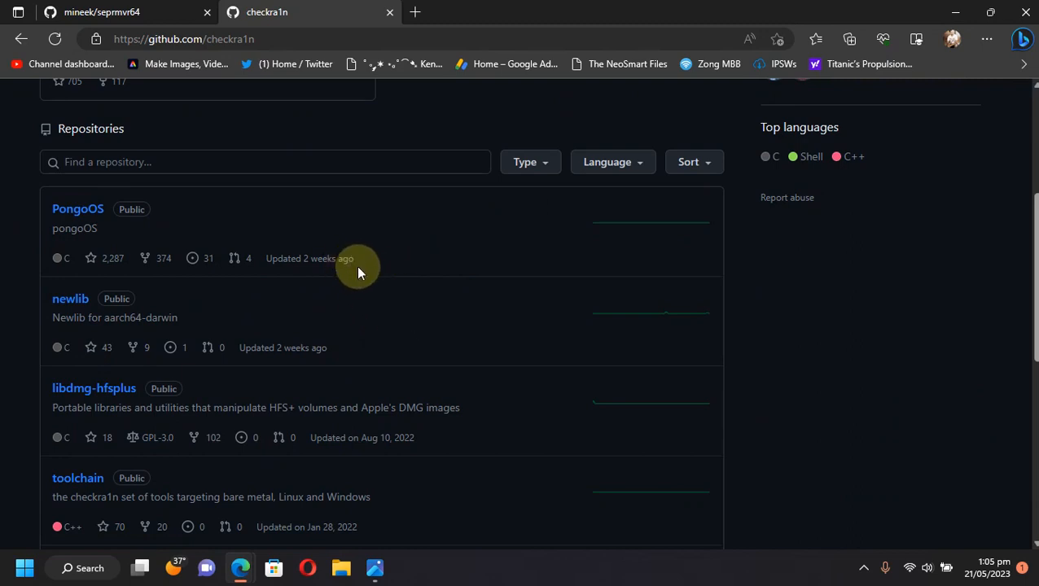
View the PongoOS iOS15 commit "Move overlay handling to separate file" and its 10-file diff.
{"action": "left_click", "coordinate": [79, 208]}
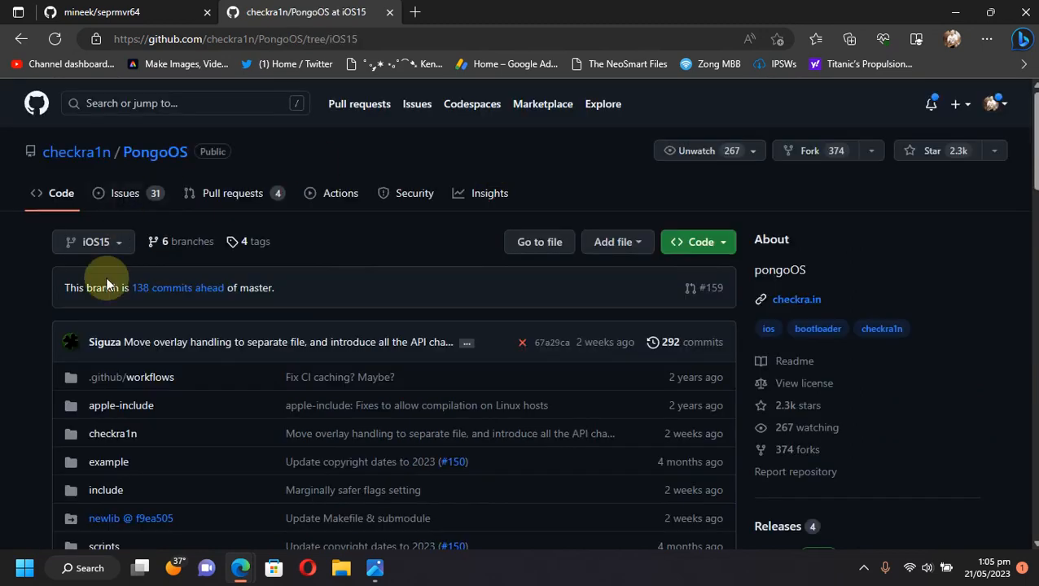
{"action": "mouse_move", "coordinate": [424, 238]}
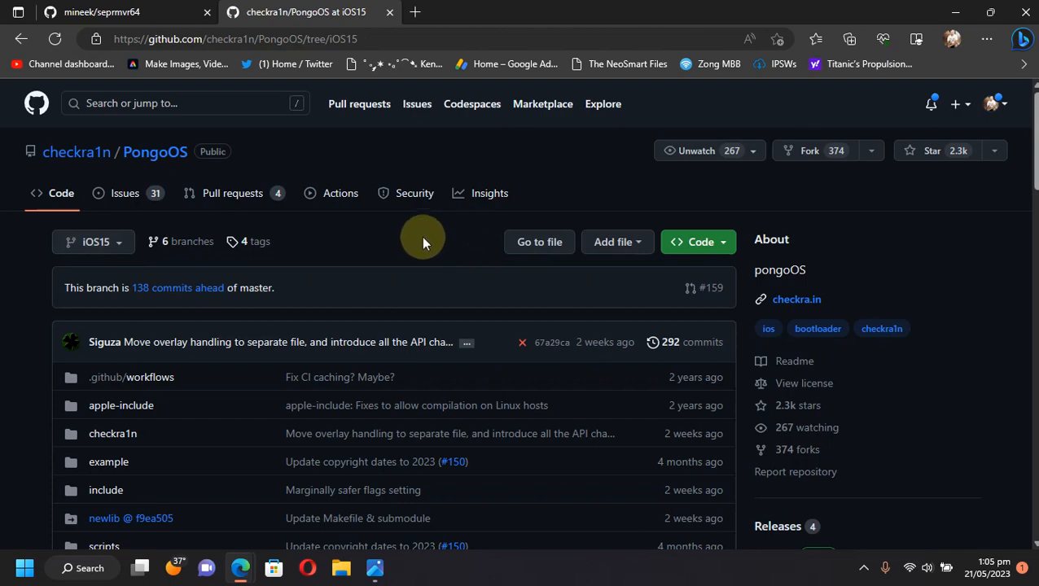
{"action": "scroll", "scroll_direction": "down", "scroll_amount": 3}
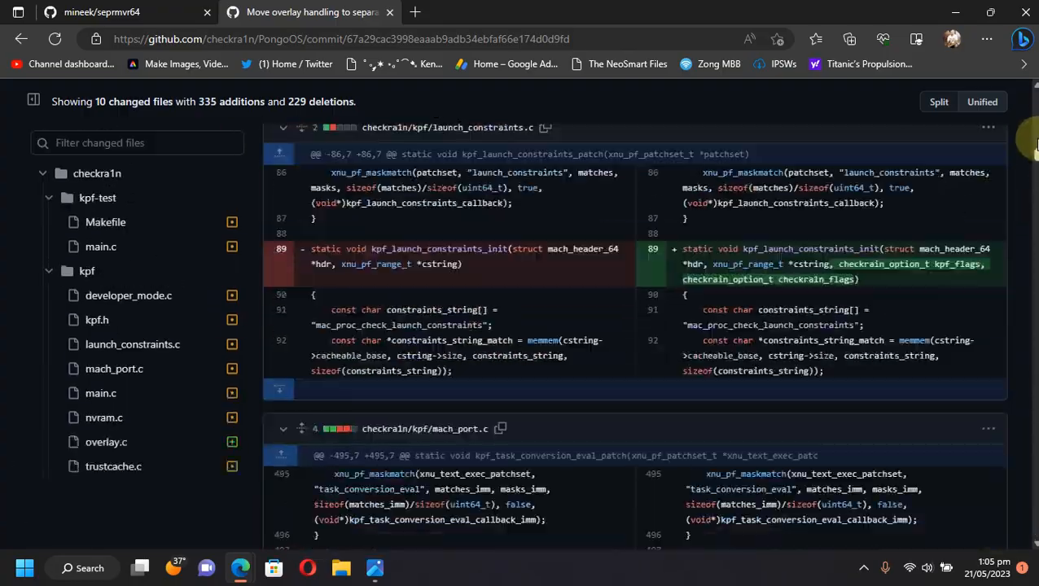
{"action": "scroll", "scroll_direction": "up", "scroll_amount": 3}
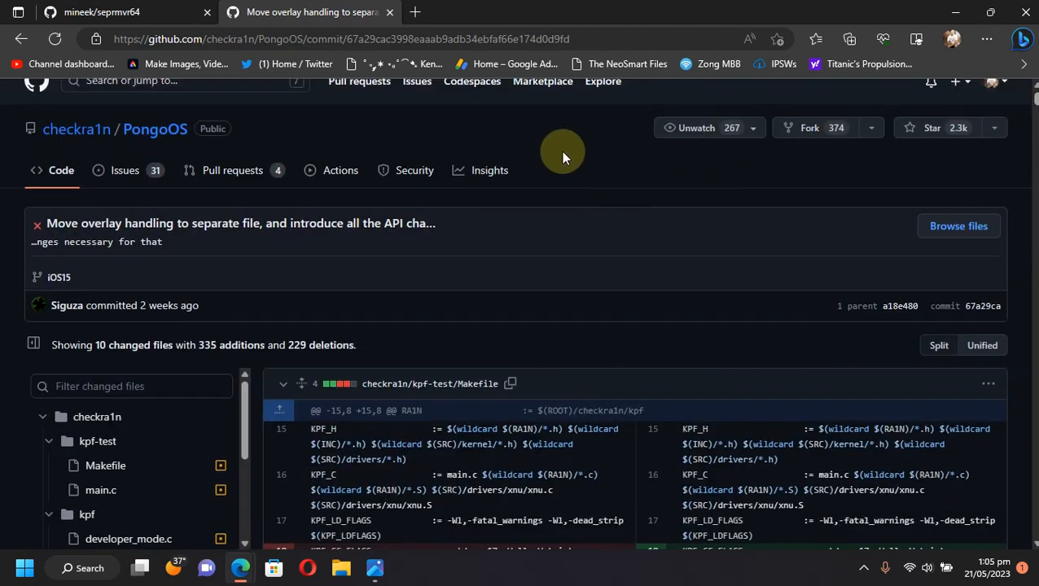
{"action": "scroll", "scroll_direction": "down", "scroll_amount": 3}
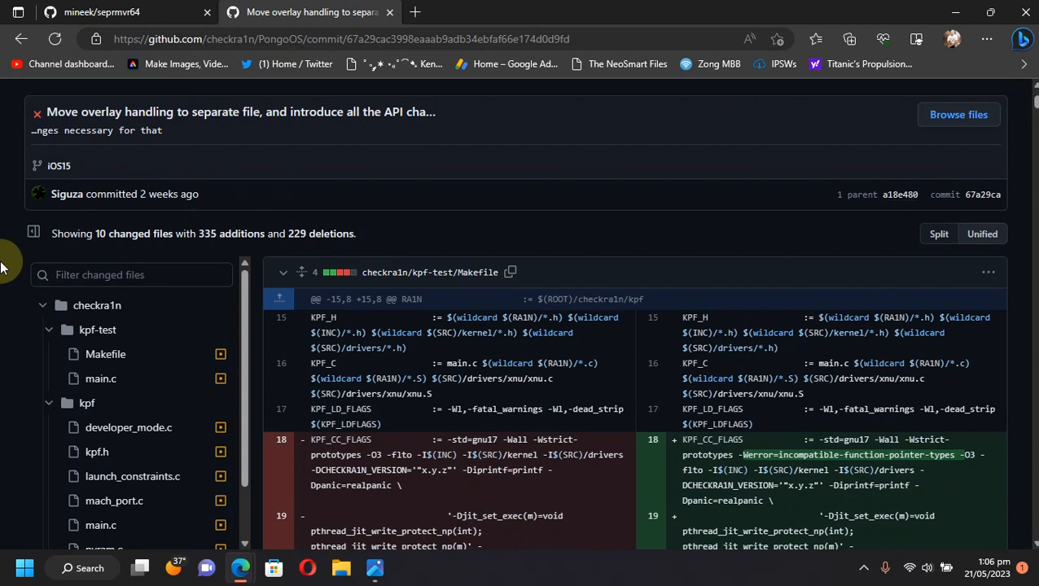
{"action": "mouse_move", "coordinate": [204, 235]}
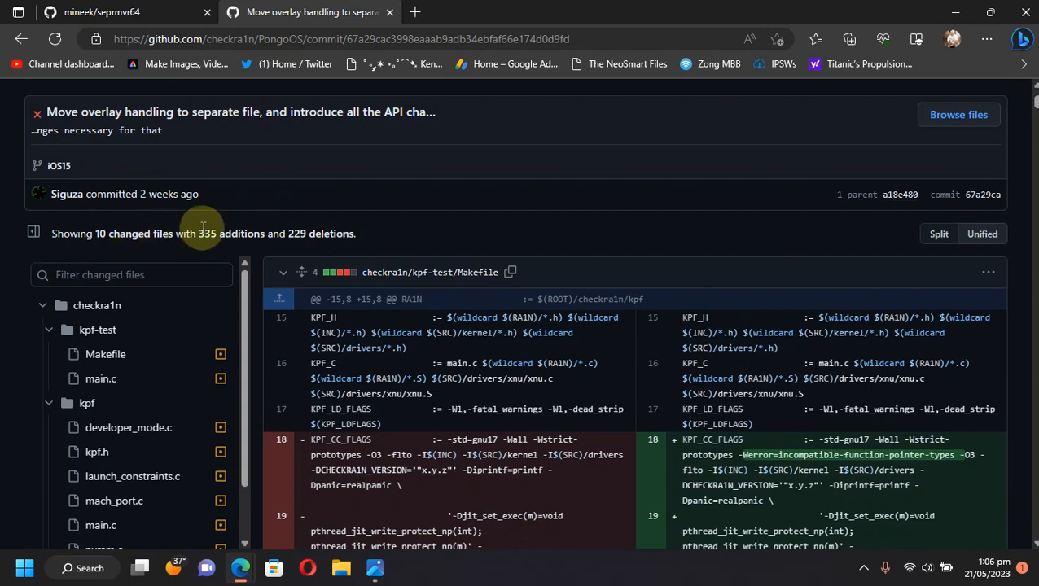
{"action": "mouse_move", "coordinate": [306, 228]}
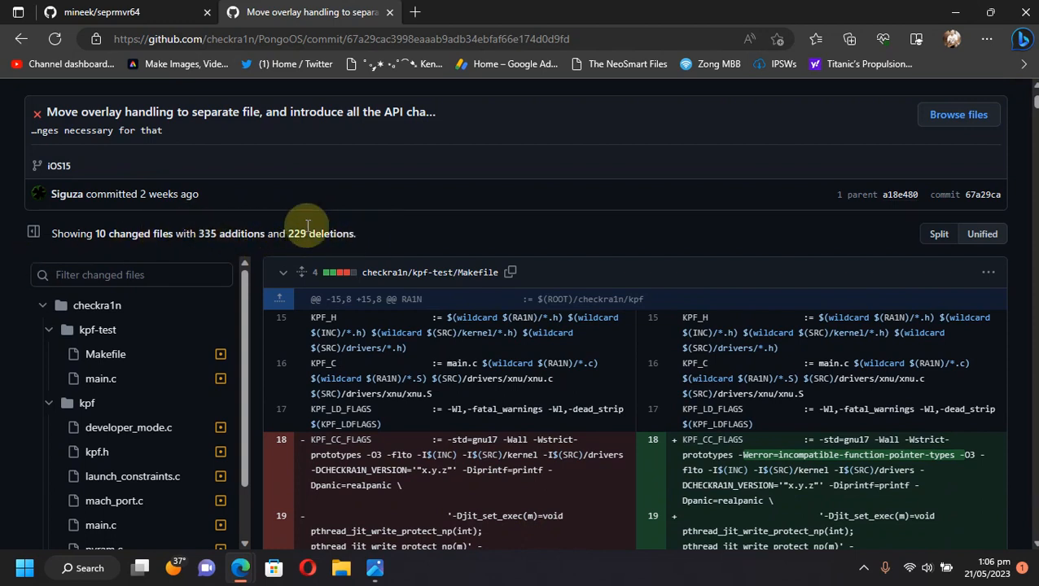
{"action": "scroll", "scroll_direction": "down", "scroll_amount": 3}
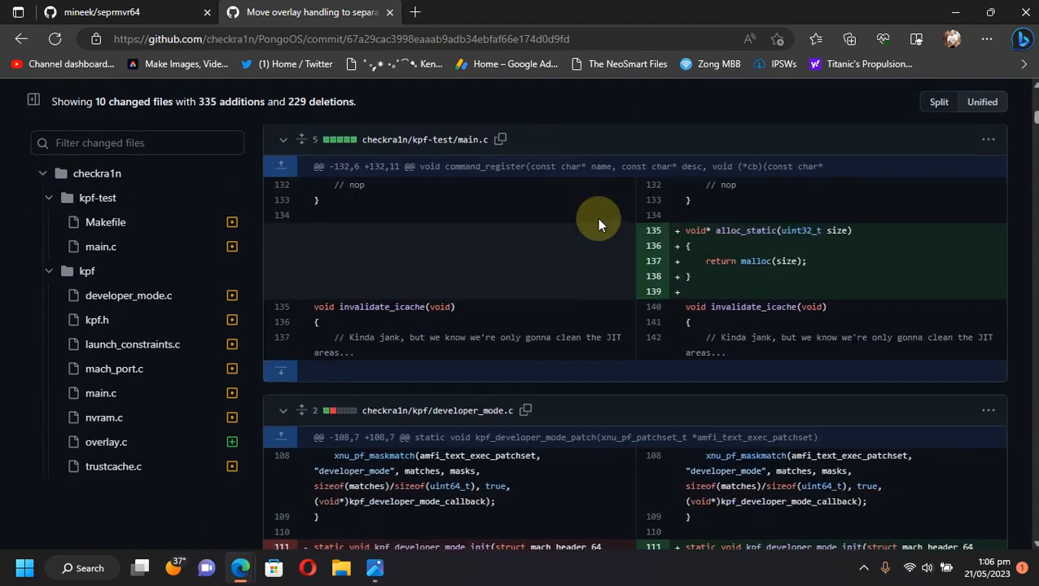
Return to the mineek/seprmvr64 repository page with its dual-boot README.
{"action": "left_click", "coordinate": [122, 11]}
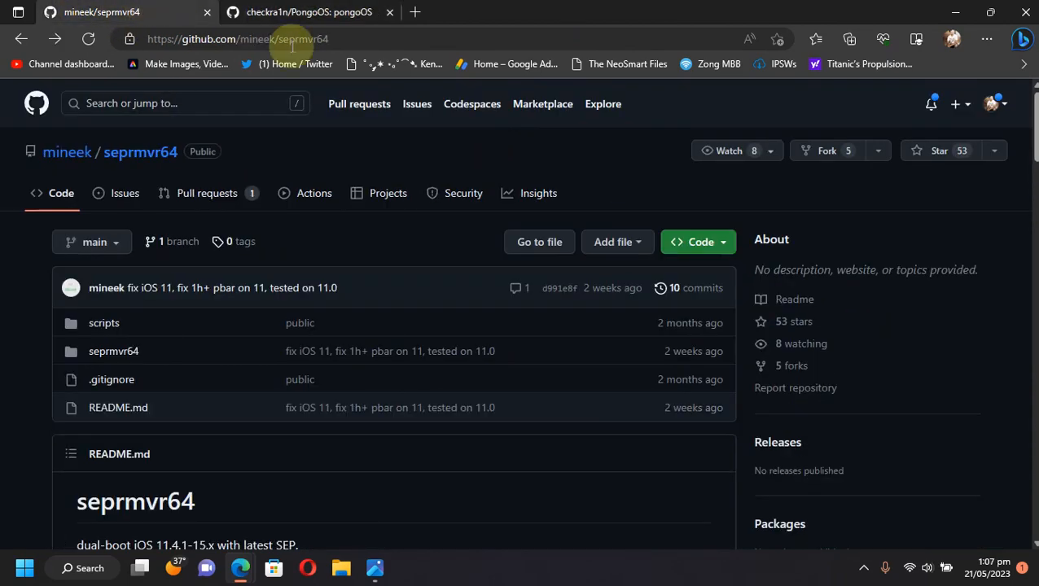
{"action": "mouse_move", "coordinate": [525, 150]}
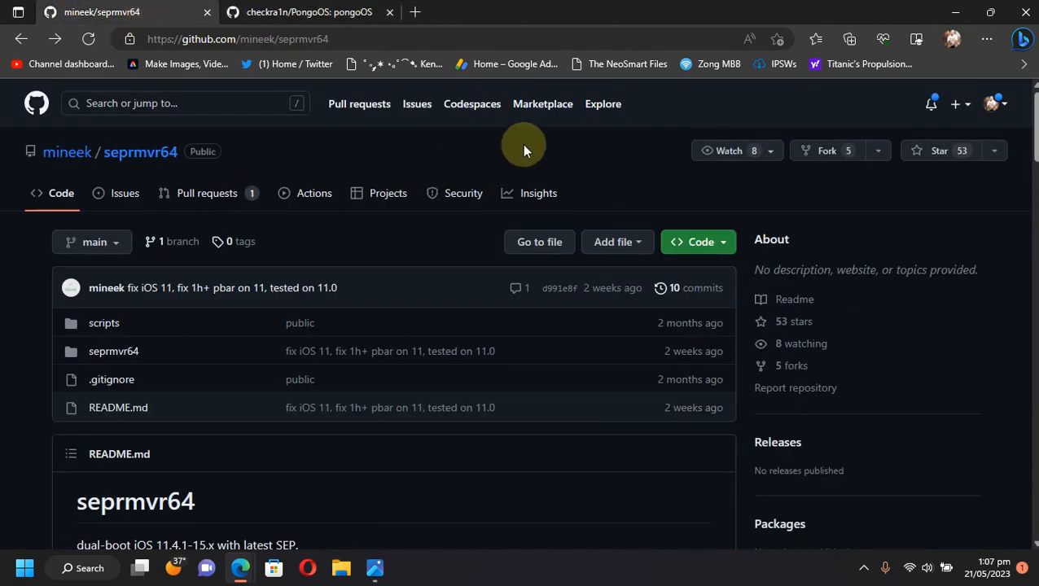